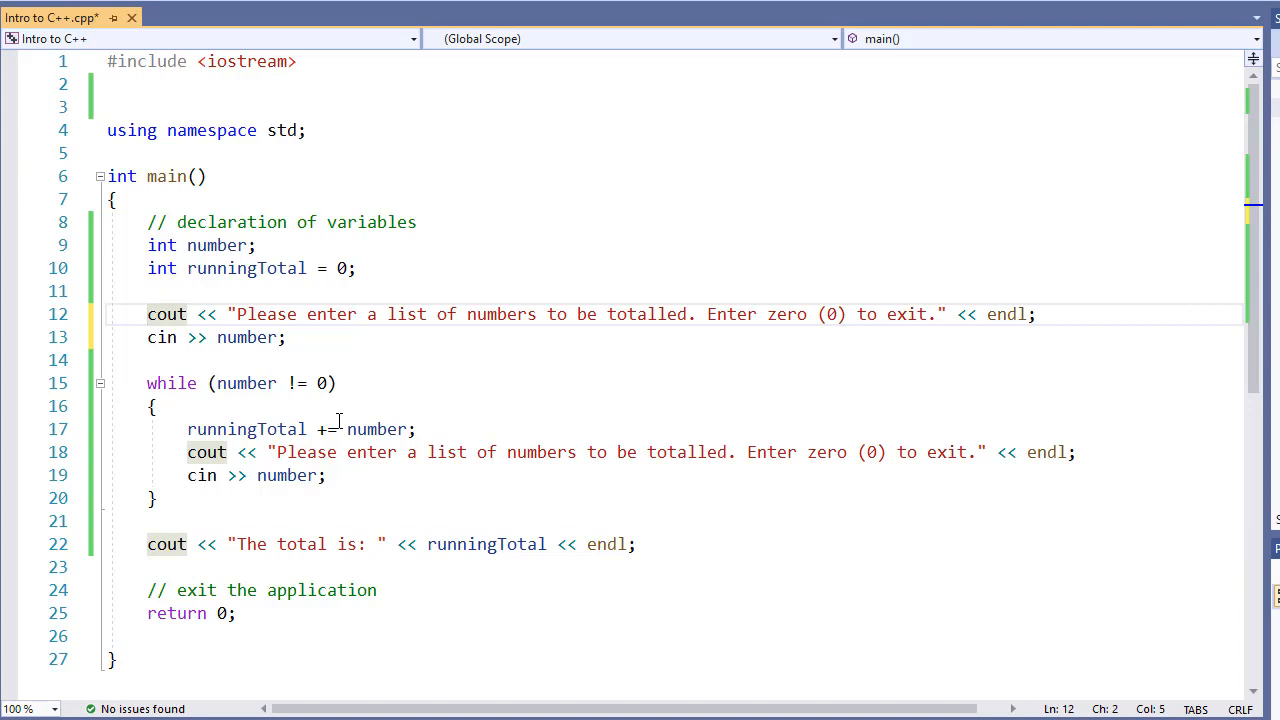
# Comment out the pre-loop cout prompt and cin read lines with //
pyautogui.write('//')
pyautogui.click(676, 382)
pyautogui.write('do ')
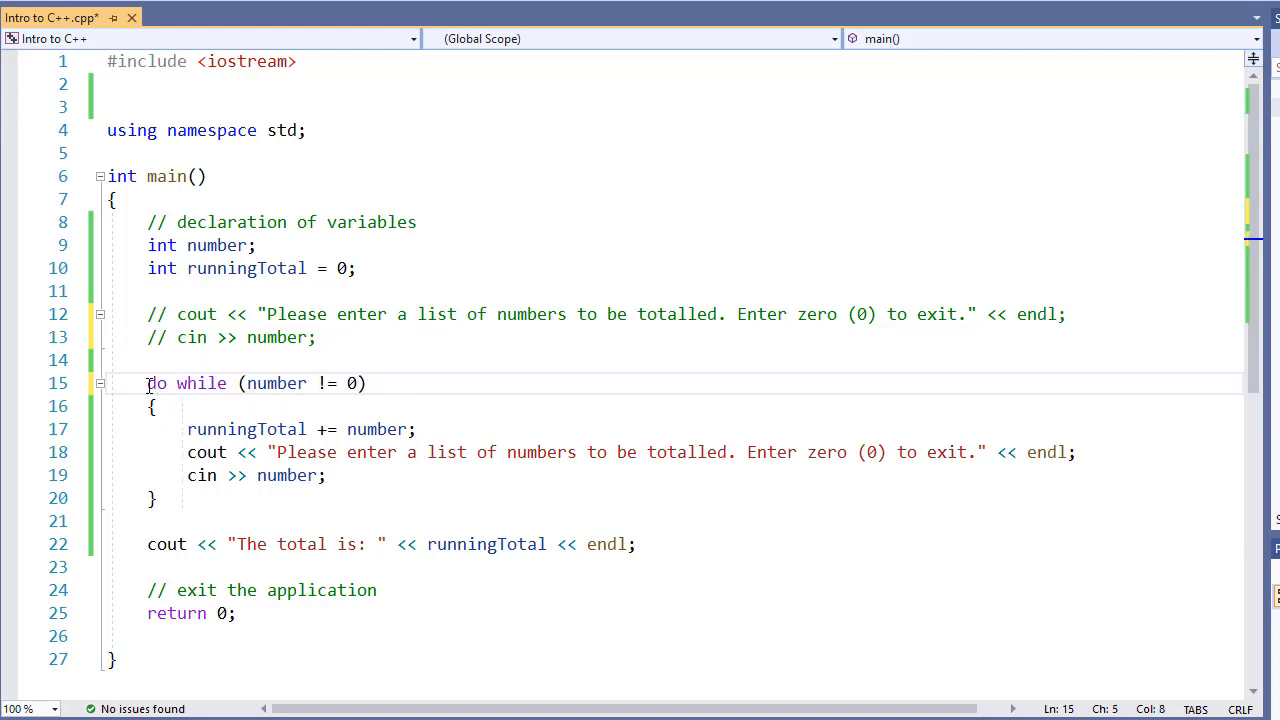
# Replace the loop header with 'do' and add 'while (number != 0);' after the closing brace
pyautogui.moveTo(176, 384); pyautogui.dragTo(368, 384)
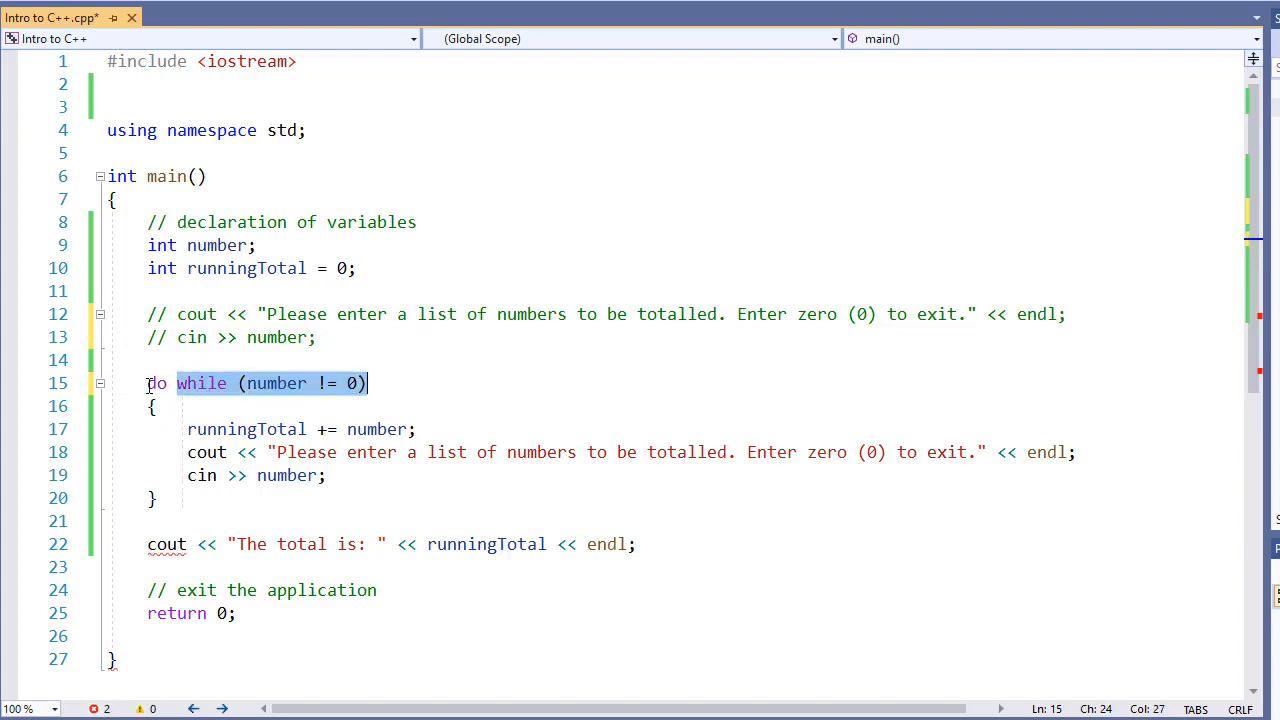
pyautogui.press('Delete')
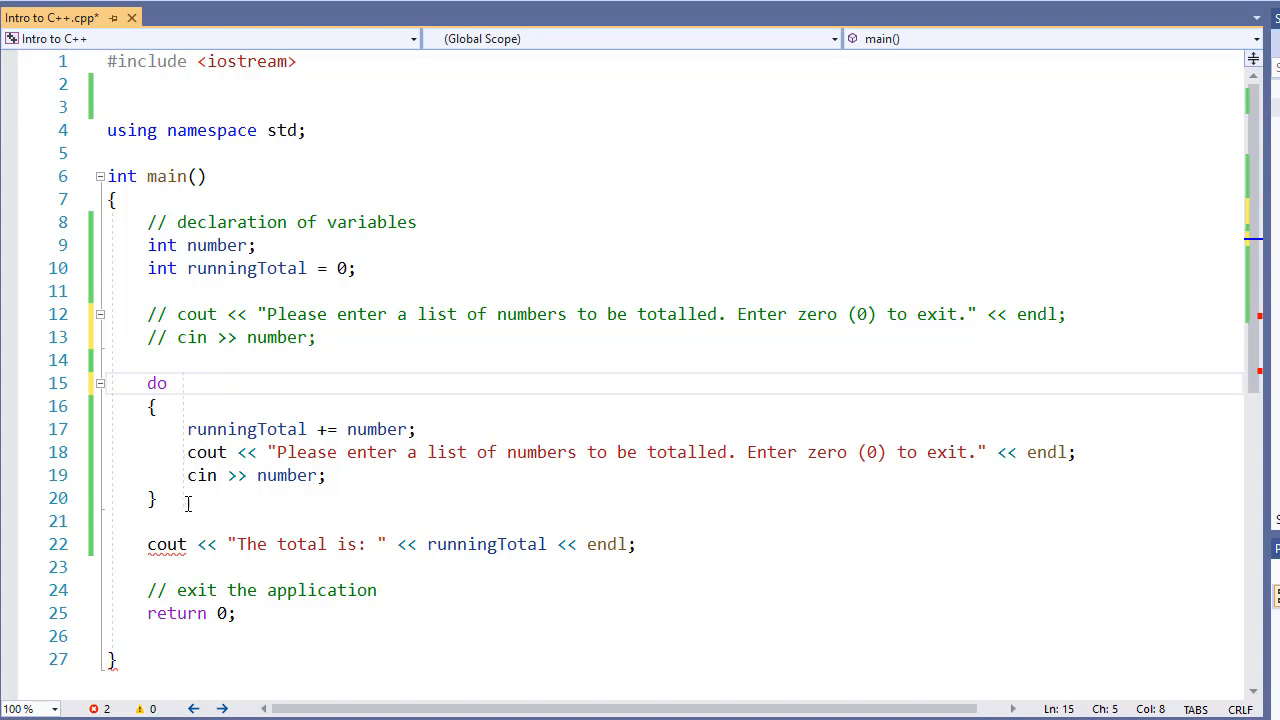
pyautogui.write('while (number != 0)')
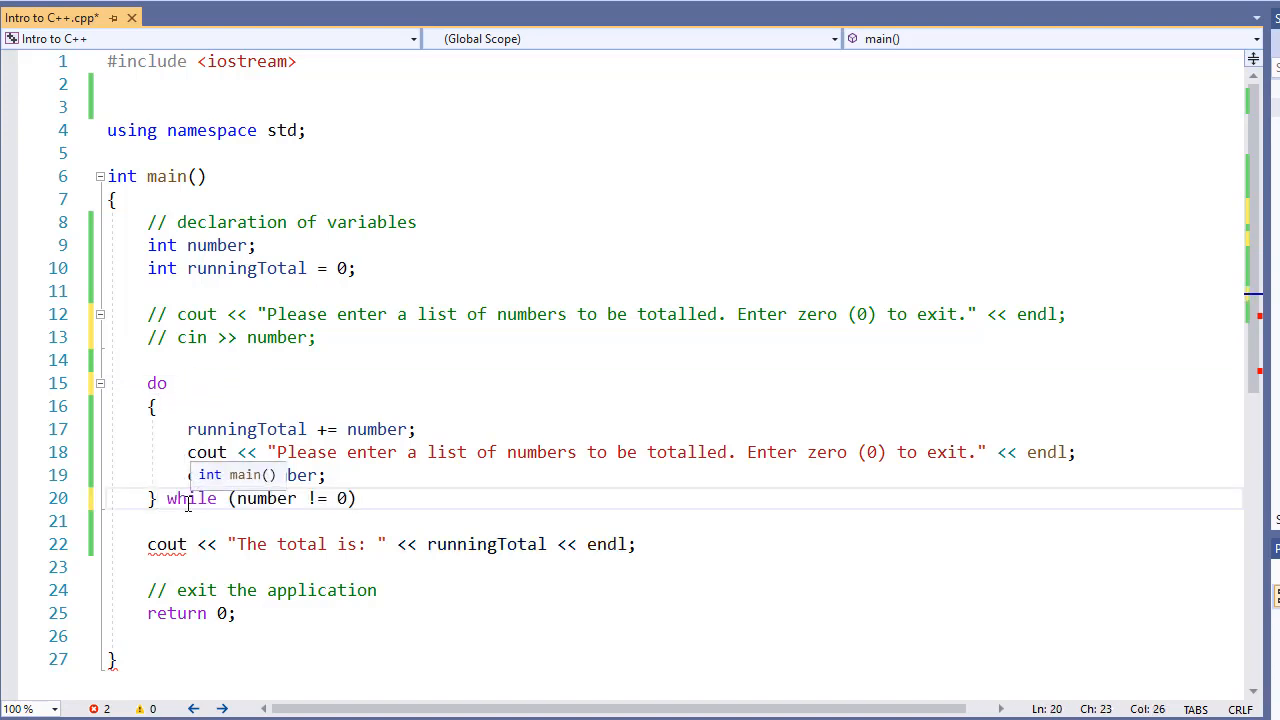
pyautogui.write(';')
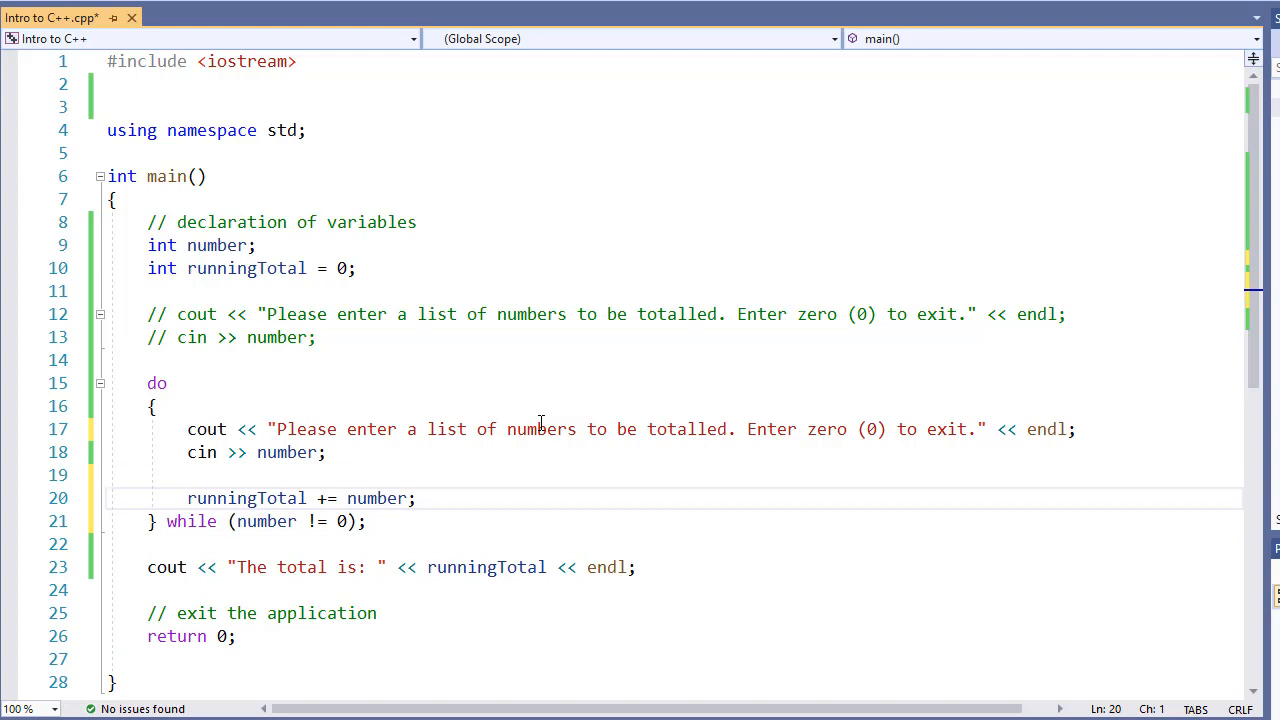
pyautogui.moveTo(530, 448)
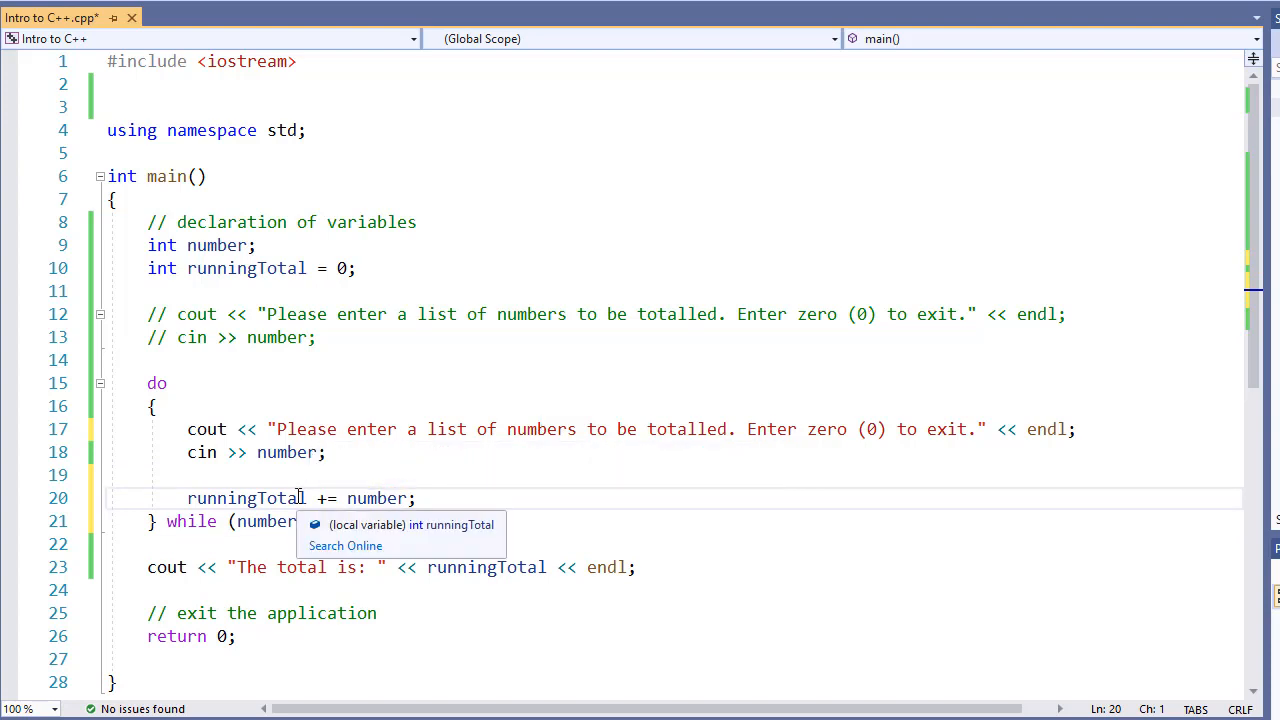
pyautogui.moveTo(300, 552)
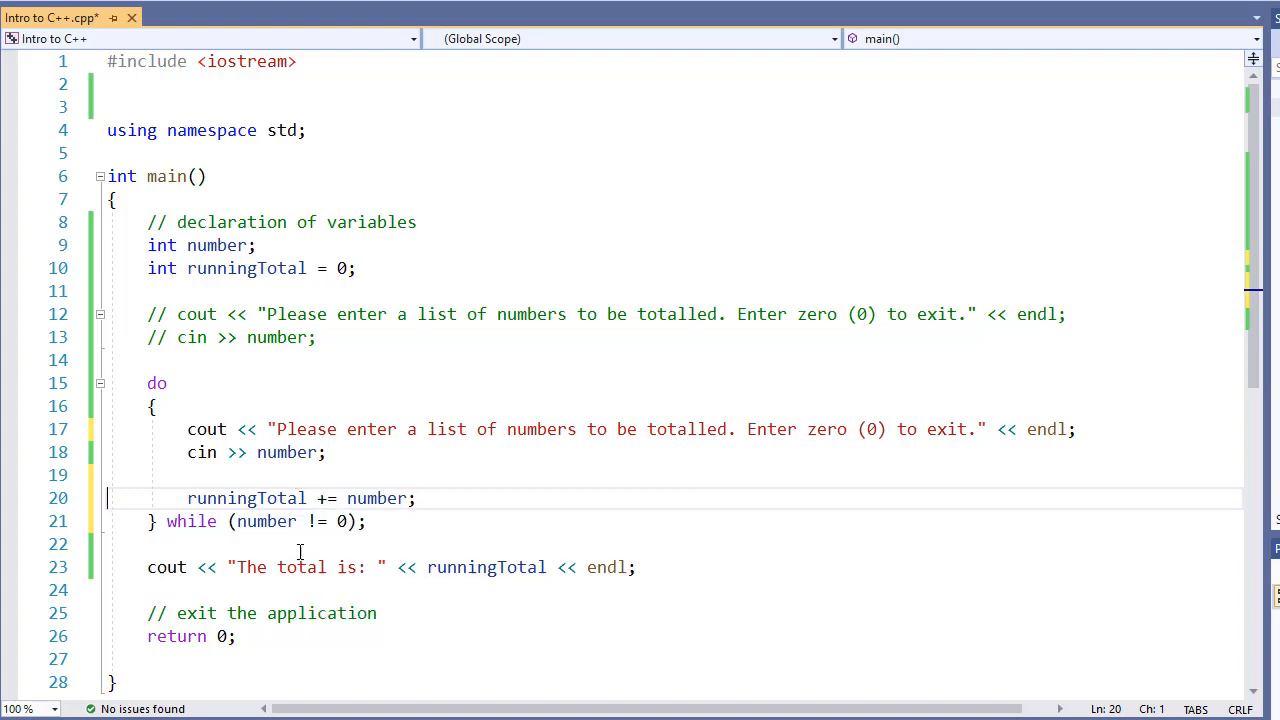
pyautogui.moveTo(502, 4)
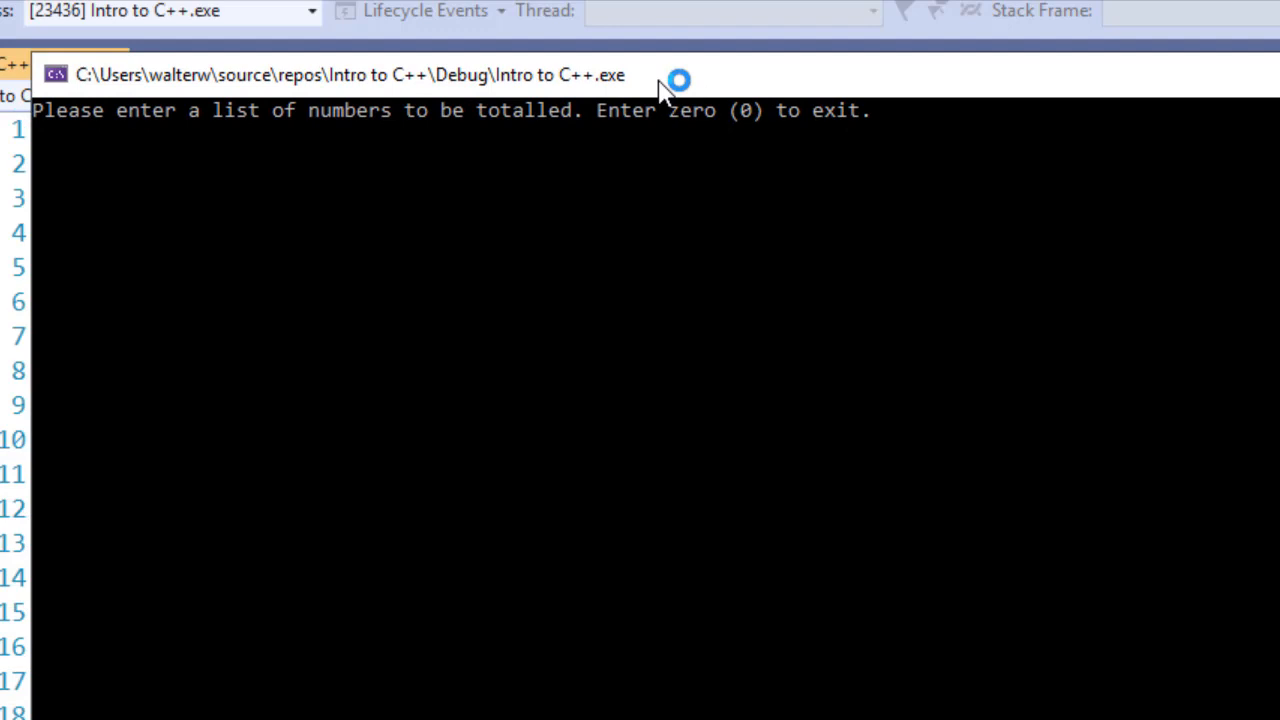
# Enter test numbers such as 5 and 8 at the console prompts of the running program
pyautogui.write('5')
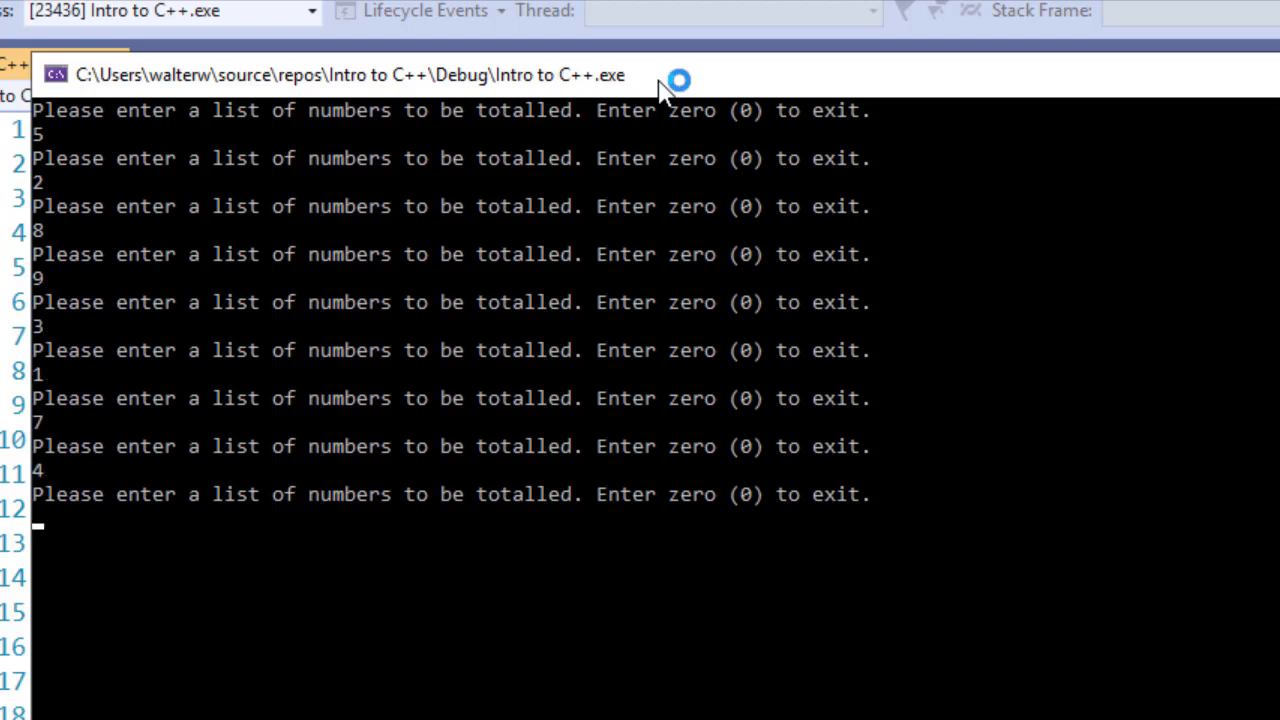
pyautogui.write('8')
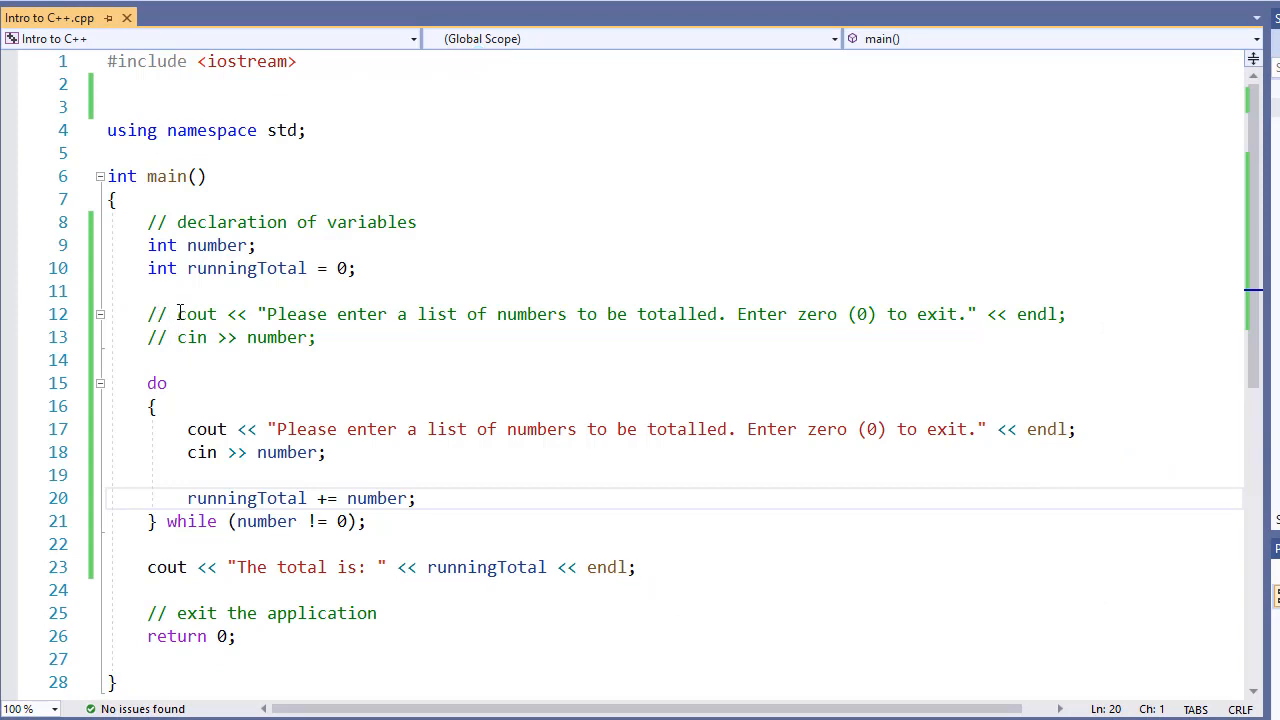
pyautogui.moveTo(196, 568)
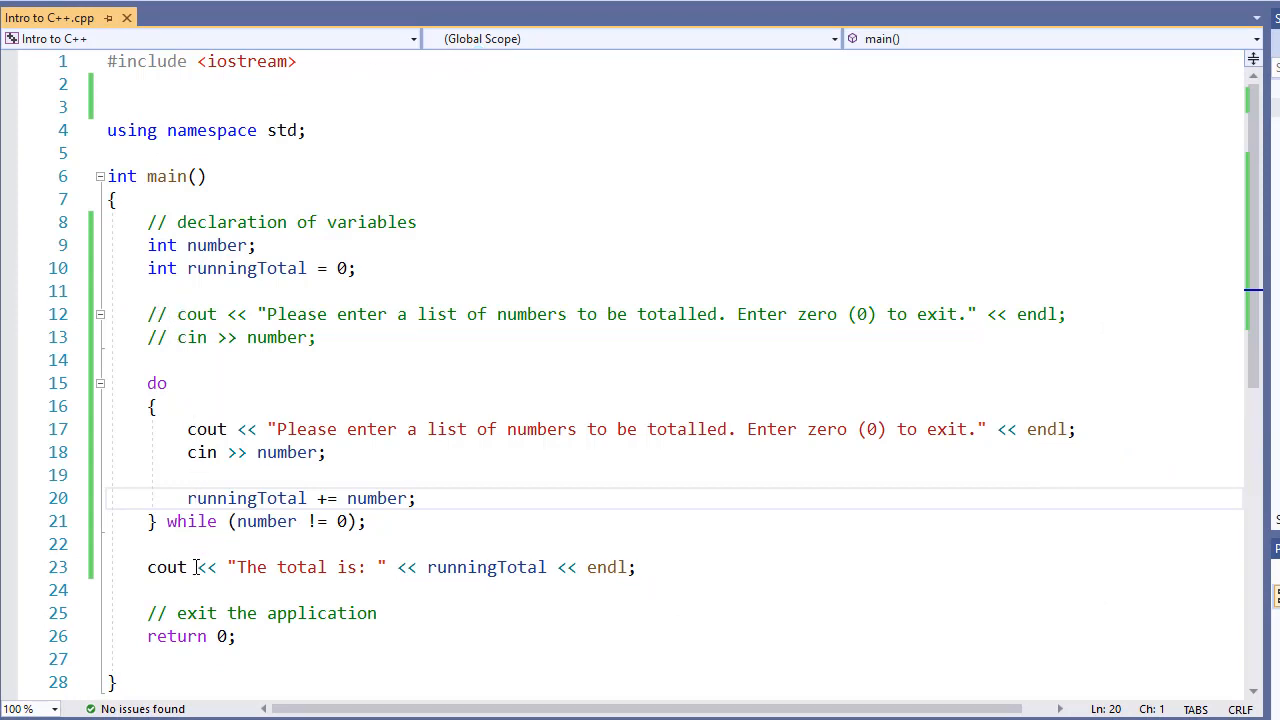